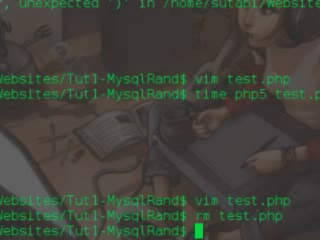
# Open test.php in vim from the shell.
pyautogui.write('vim')
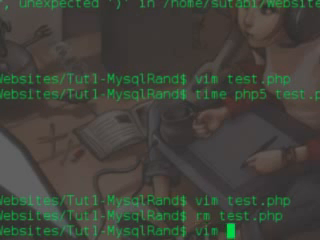
pyautogui.write('test.php')
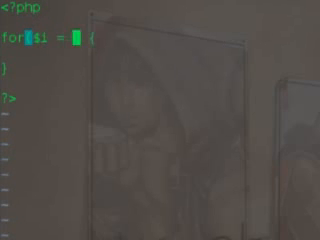
# Complete the for loop: $i from 0 while below 10000, body $t = $i;.
pyautogui.write('= 0; $i <')
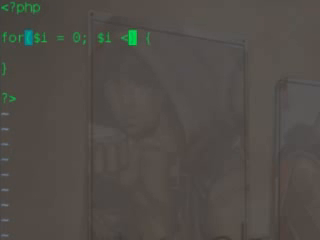
pyautogui.write('10000; $i++')
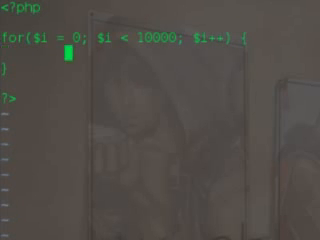
pyautogui.write('$t =')
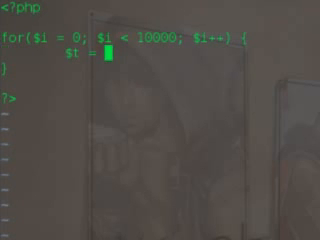
pyautogui.write('$i')
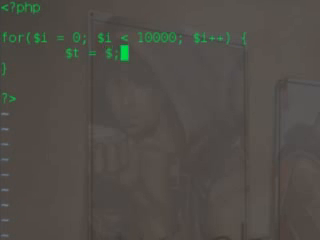
pyautogui.write('i;')
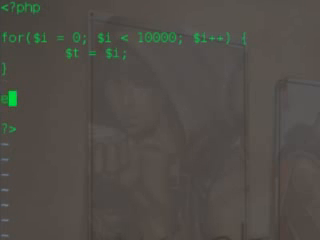
# Write the foreach(range(1, 10000) as $i) loop header, fixing the foreach typo.
pyautogui.write('foeanc')
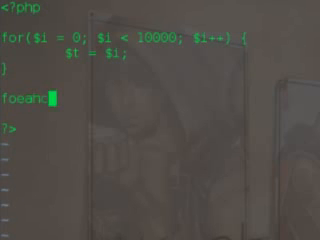
pyautogui.press('BackSpace')
pyautogui.write('reach')
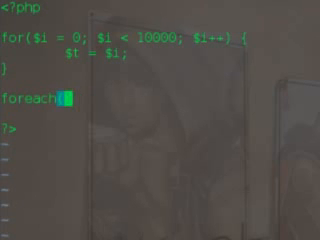
pyautogui.write('(r')
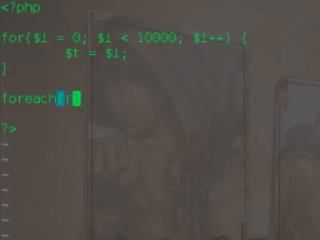
pyautogui.write('ange(')
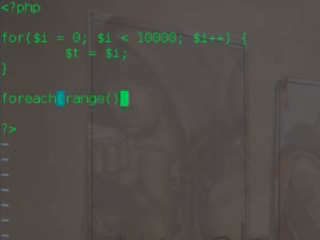
pyautogui.write('0,')
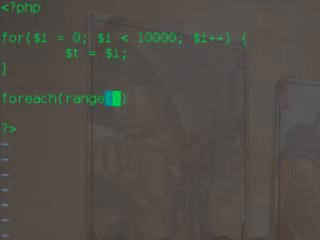
pyautogui.write('1, 1000')
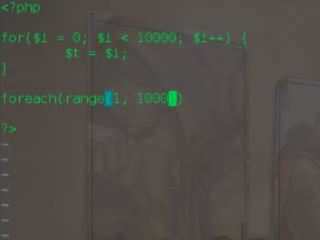
pyautogui.write('0')
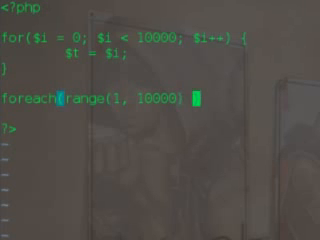
pyautogui.write('as $i) {')
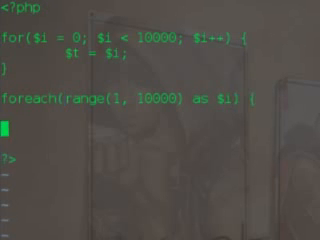
# Give the foreach loop braces and a body assigning $t = $i;.
pyautogui.write('}')
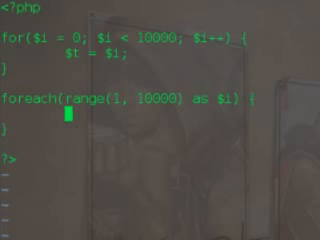
pyautogui.write('$t')
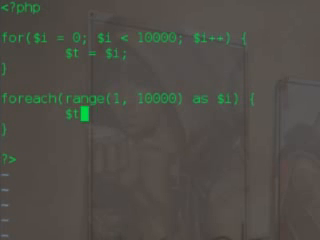
pyautogui.write('= $1;')
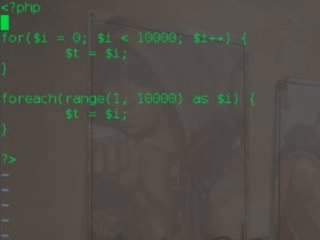
# Add $start = microtime(true); above the for loop.
pyautogui.write('$start =')
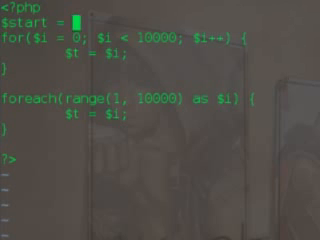
pyautogui.write('microtime(true);')
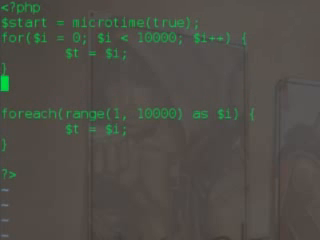
# Echo microtime(true) - $start . " seconds" with a newline after the for loop.
pyautogui.write('echo')
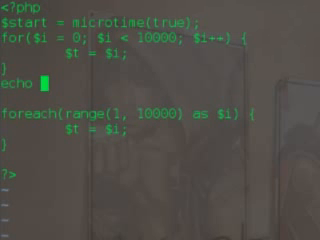
pyautogui.write('microtime(tru')
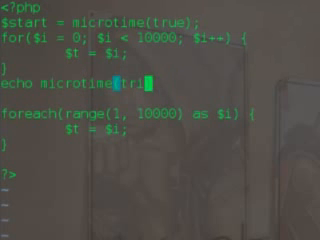
pyautogui.write('e) - $start . "')
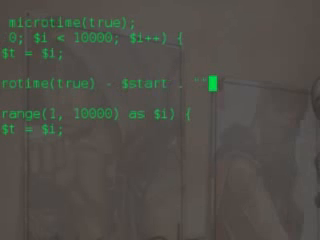
pyautogui.write('seconds')
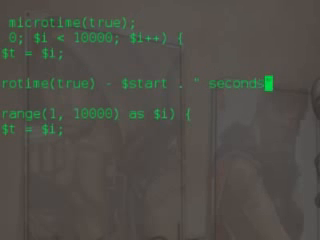
pyautogui.write('\\n')
pyautogui.write('$s')
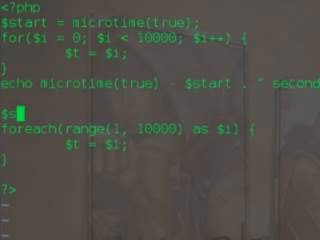
# Time the foreach loop too: $start = microtime(true) before, echo microtime(true) - $start after.
pyautogui.write('tart =')
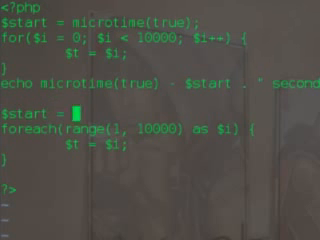
pyautogui.write('microtime(true);')
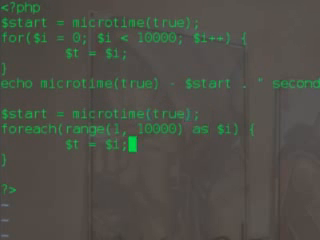
pyautogui.write('echo')
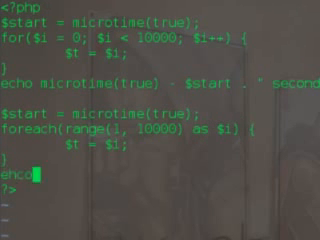
pyautogui.write('microtime(true) -')
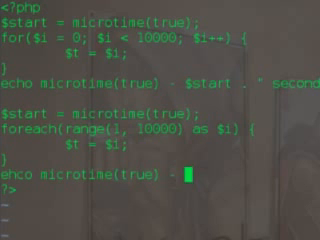
pyautogui.write('$start')
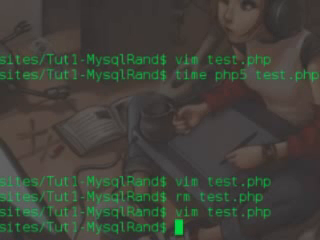
# Run time php5 test.php, hit the T_STRING parse error, and reopen test.php in vim.
pyautogui.write('time')
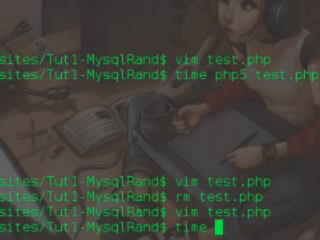
pyautogui.write('php4')
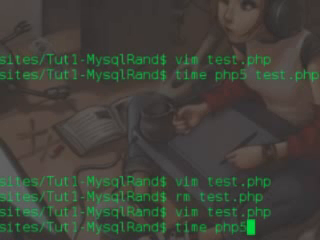
pyautogui.write('test')
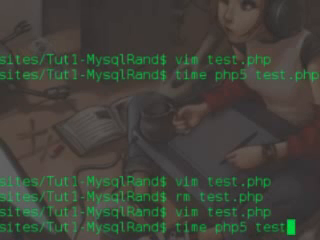
pyautogui.press('Return')
pyautogui.write(':')
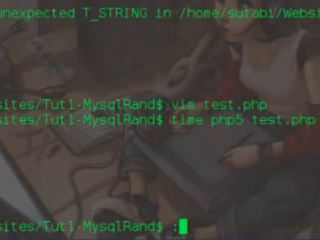
pyautogui.press('Return')
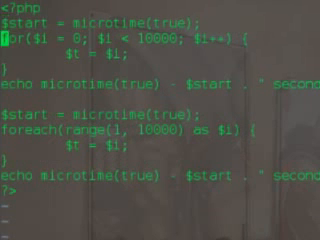